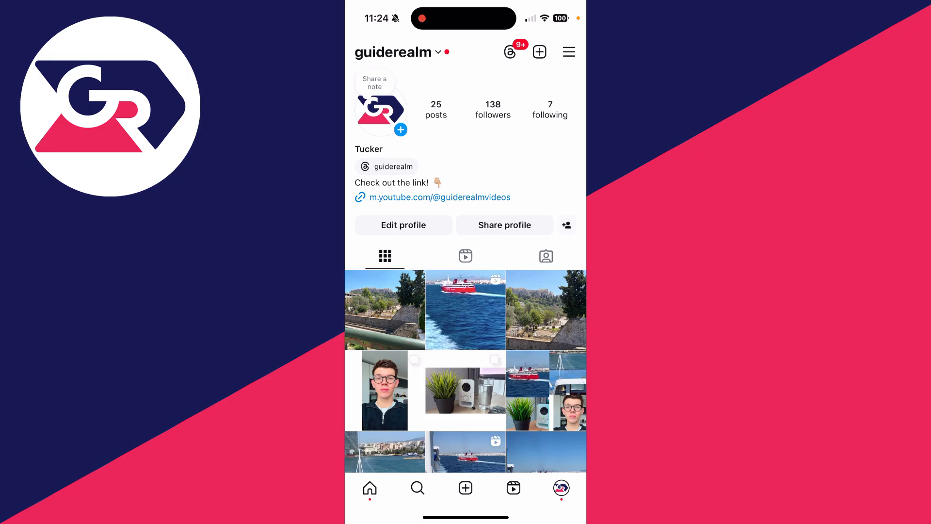
- Open the profile's menu to reach Accounts Centre
click(567, 51)
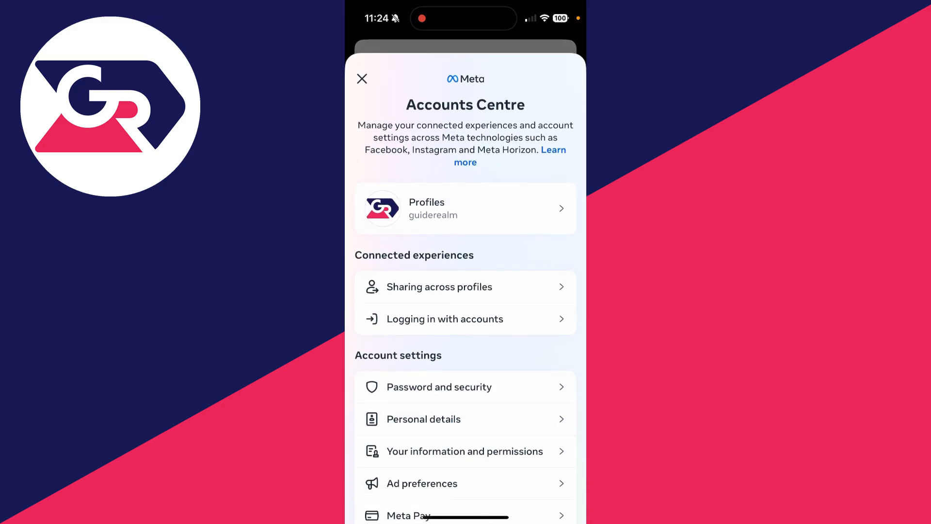
- Go into Your information and permissions to reach Download your information
scroll(down, 3)
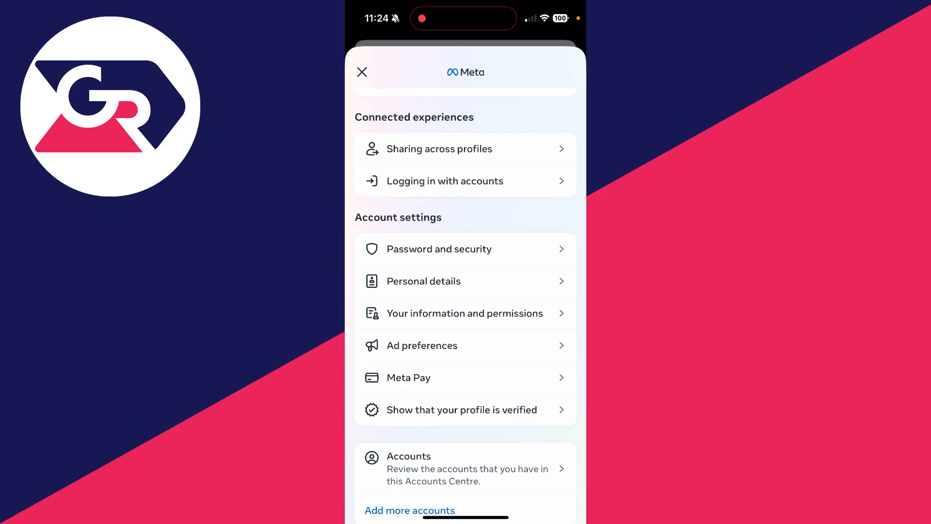
click(464, 314)
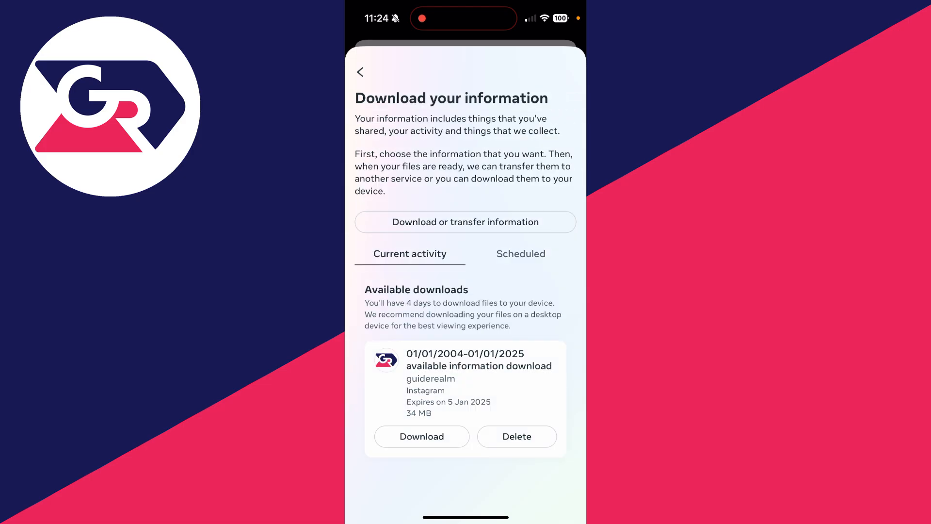
- Start a new download of the guiderealm profile's information to the device
click(464, 221)
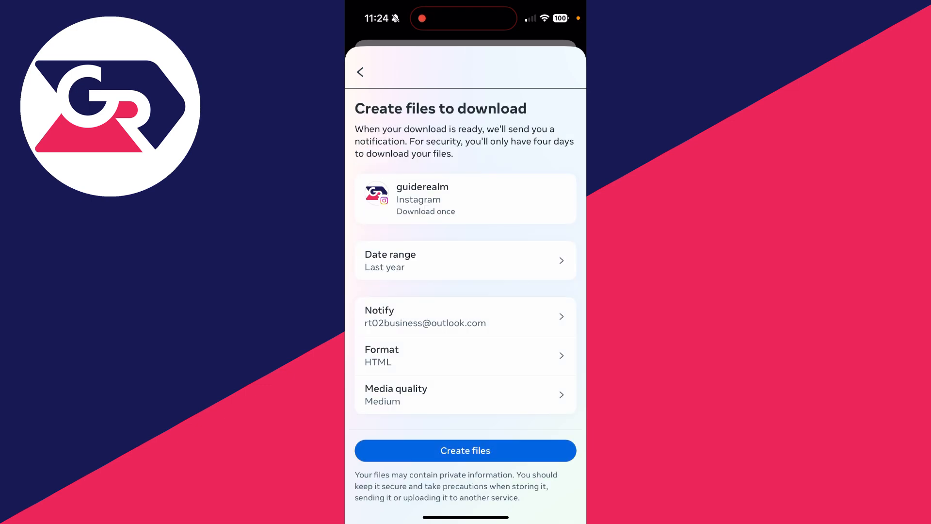
- Set the date range to All time and request creation of the export files
click(466, 260)
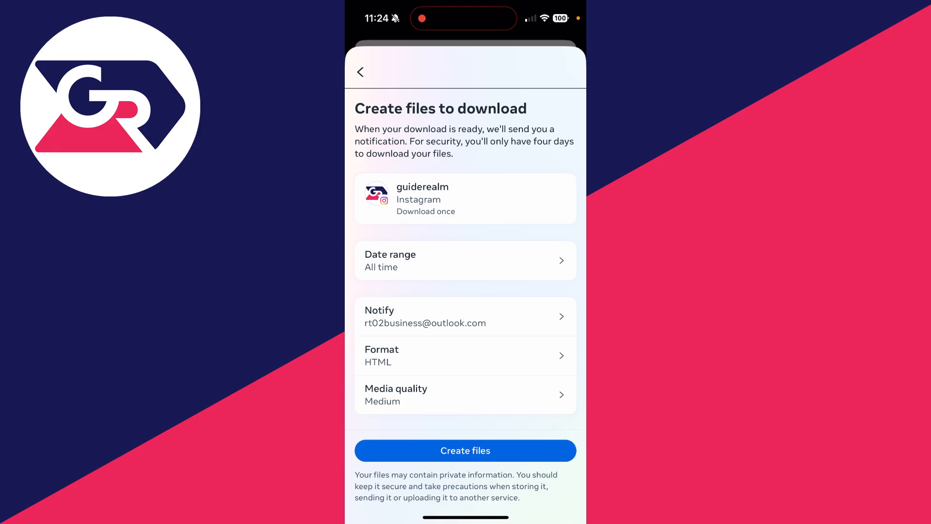
click(465, 450)
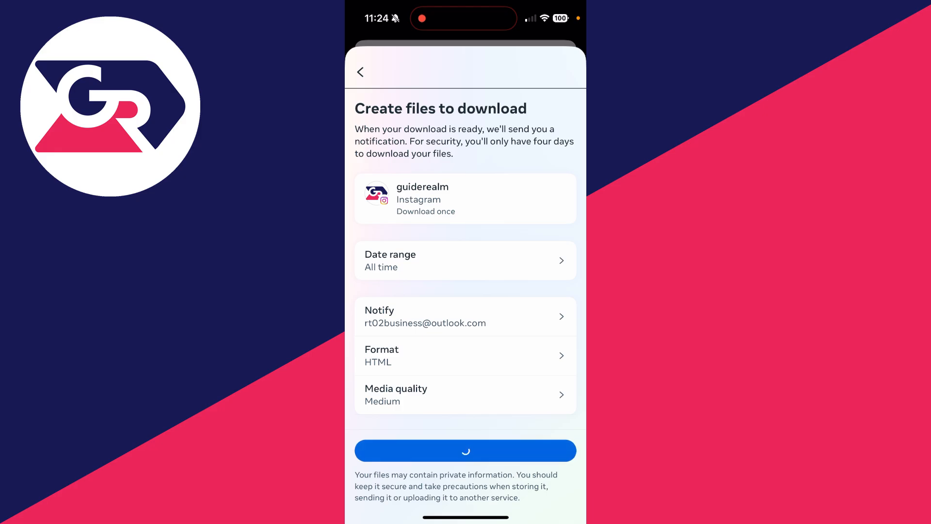
click(464, 450)
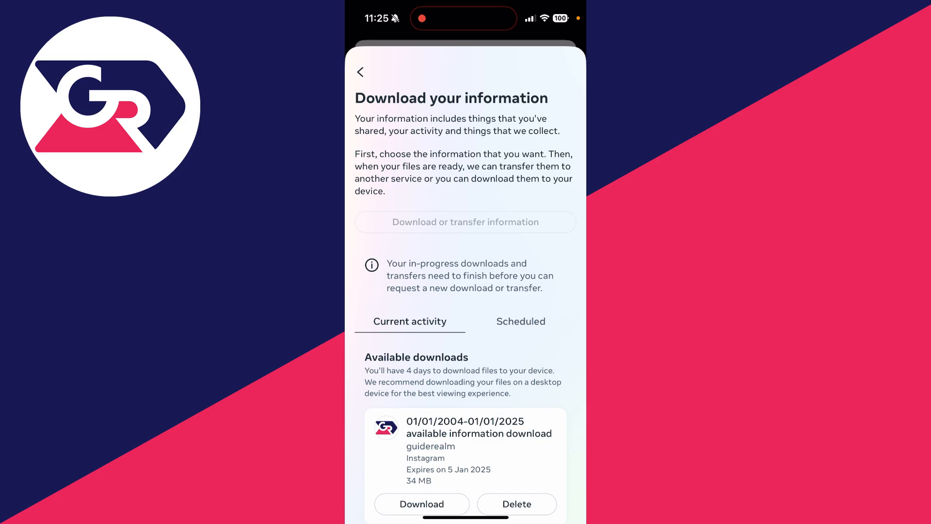
- Download the ready 34 MB guiderealm zip, reaching Safari's download prompt
scroll(down, 3)
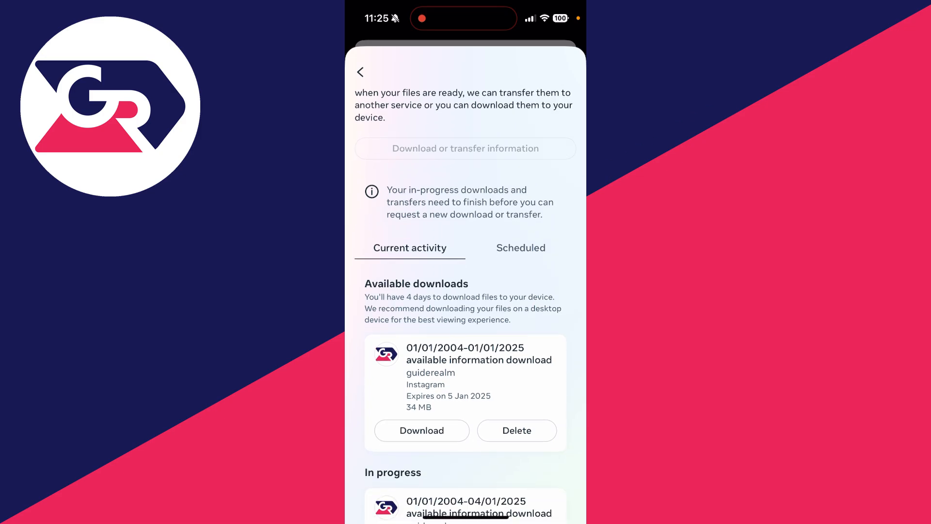
click(421, 430)
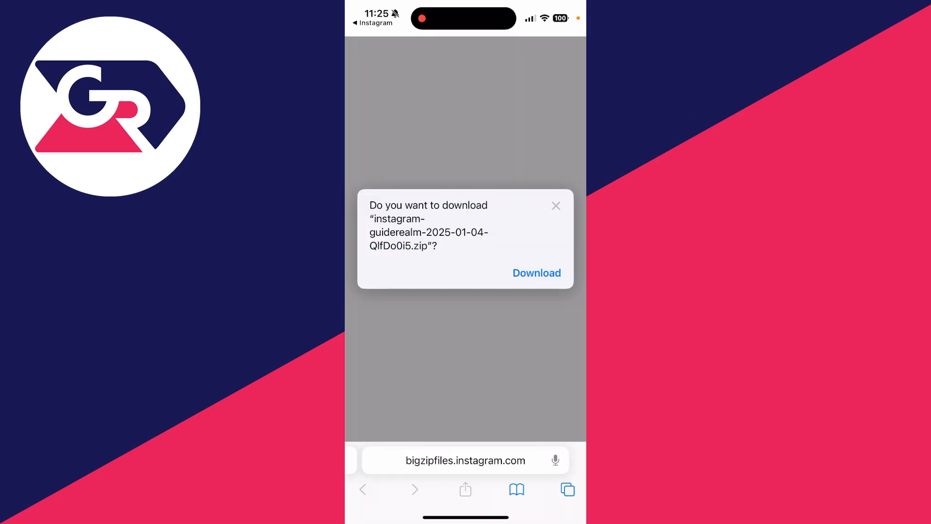